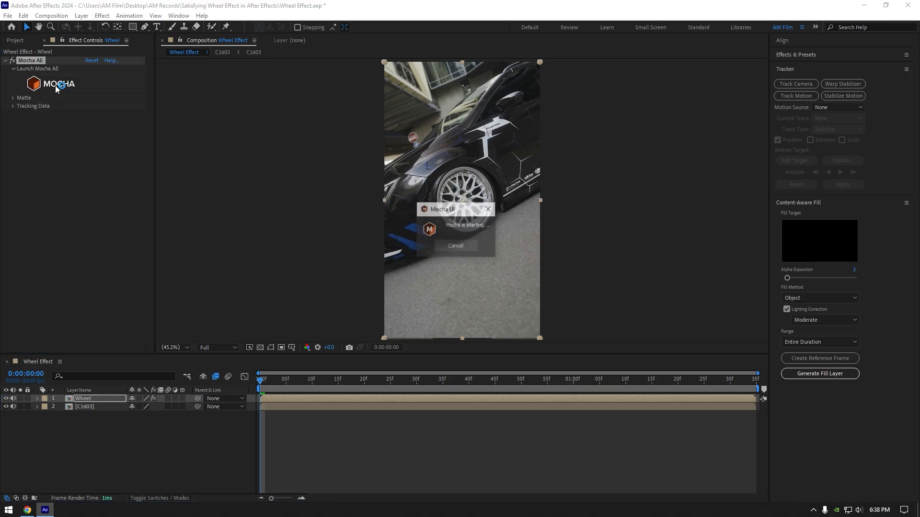
Launch Mocha from the Mocha AE effect on the Wheel layer
click(58, 84)
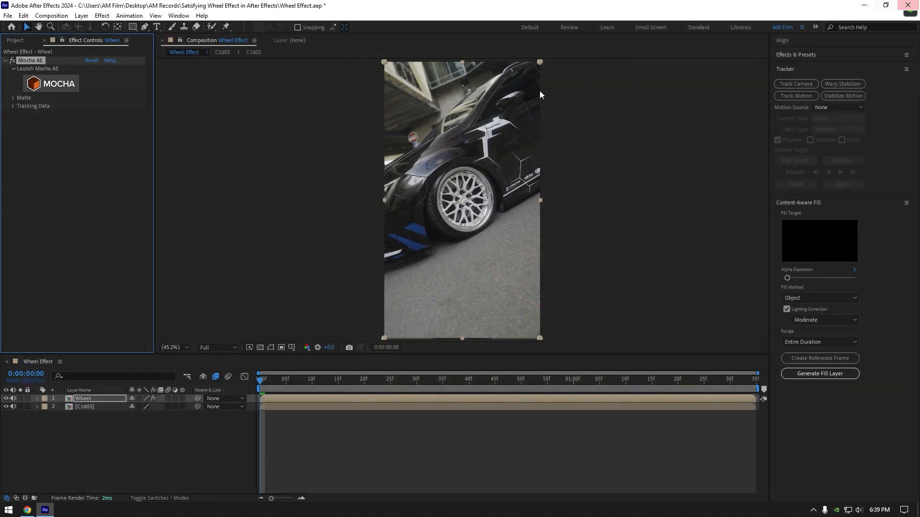
Enable Apply Matte in the Mocha AE effect so only the tracked wheel shows
click(12, 97)
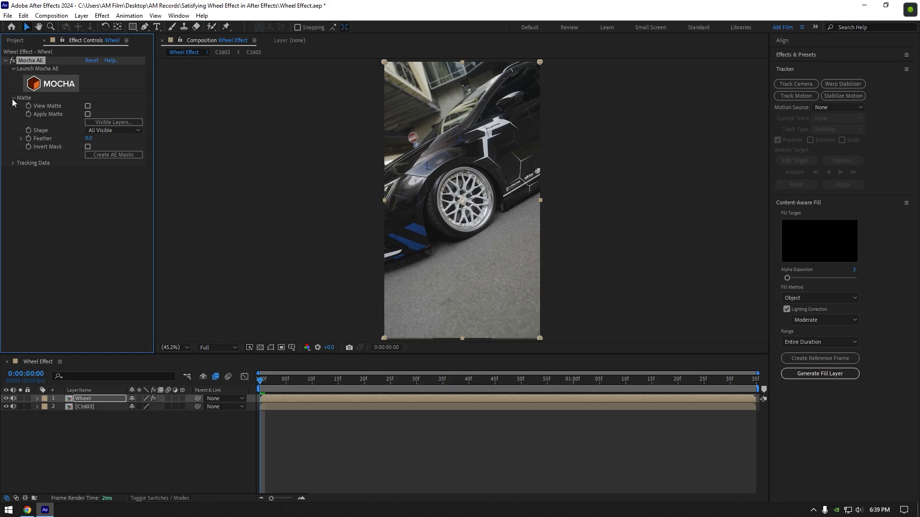
click(87, 114)
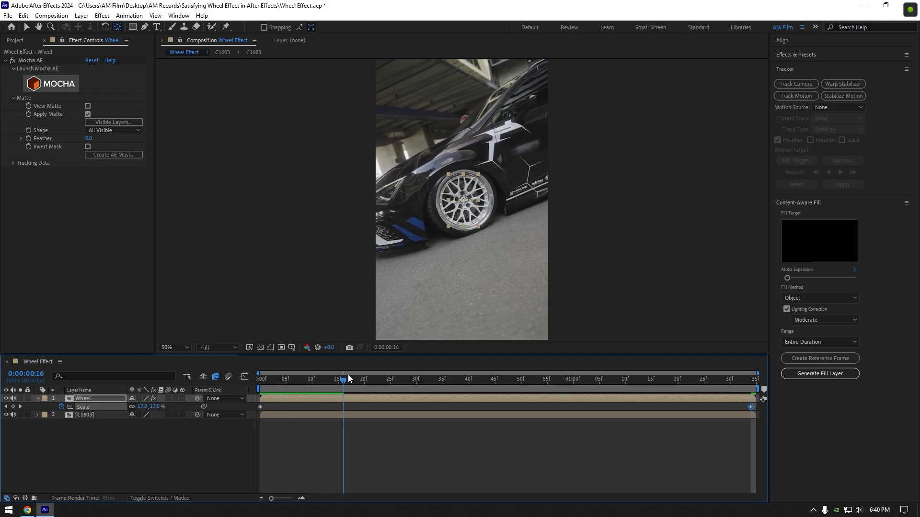
Duplicate the Wheel layer into copies and stagger Wheel 4's Scale keyframe later
key(ctrl+d)
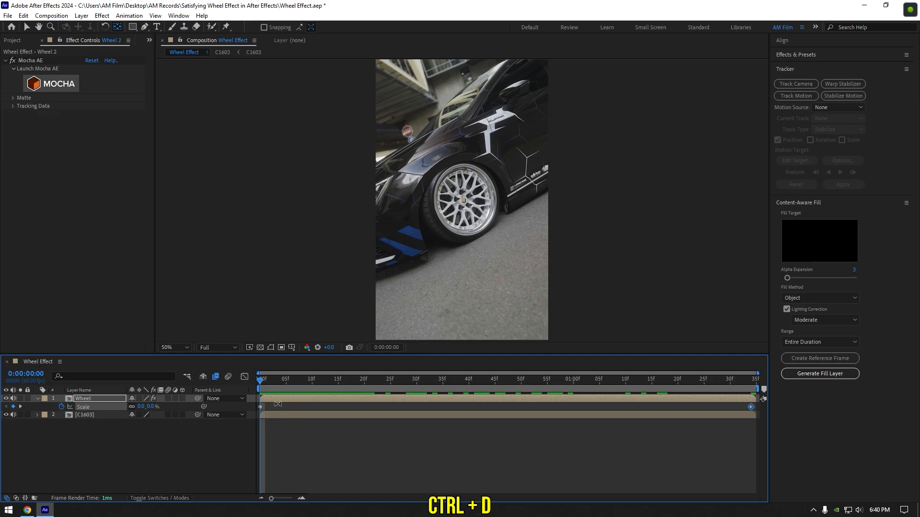
key(ctrl+d)
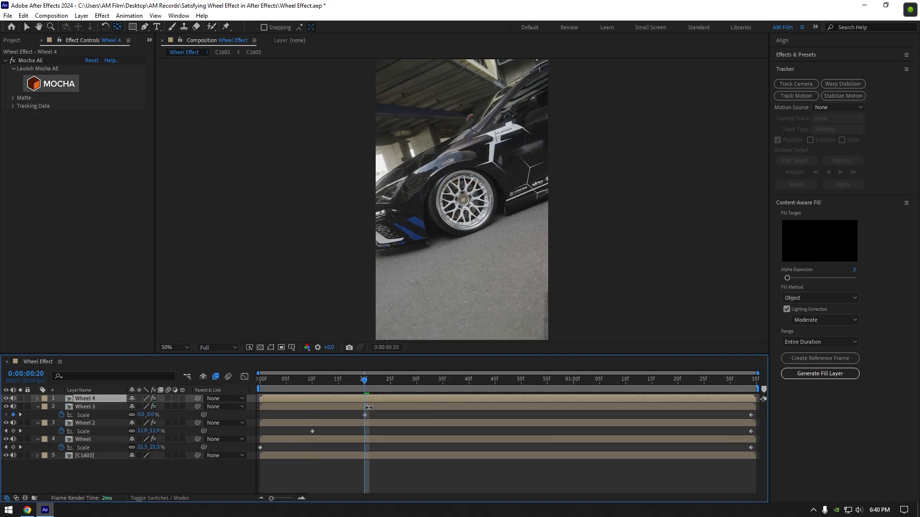
click(417, 379)
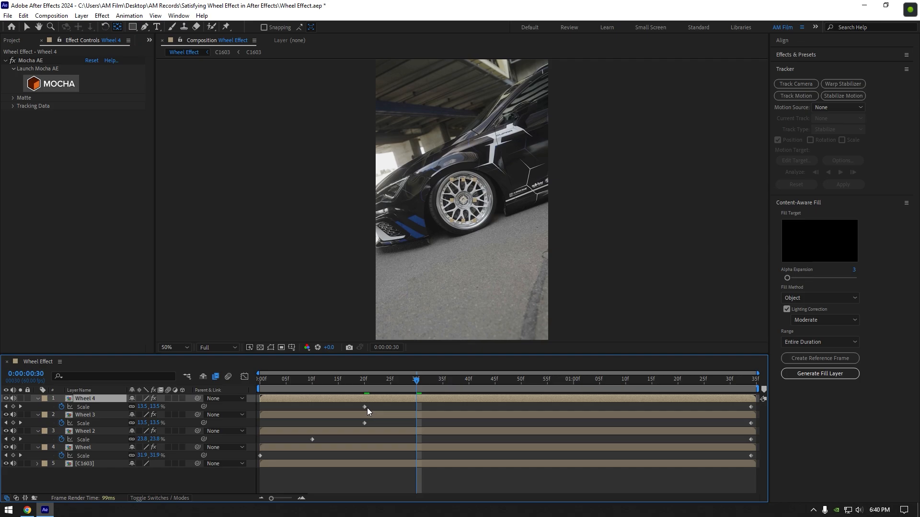